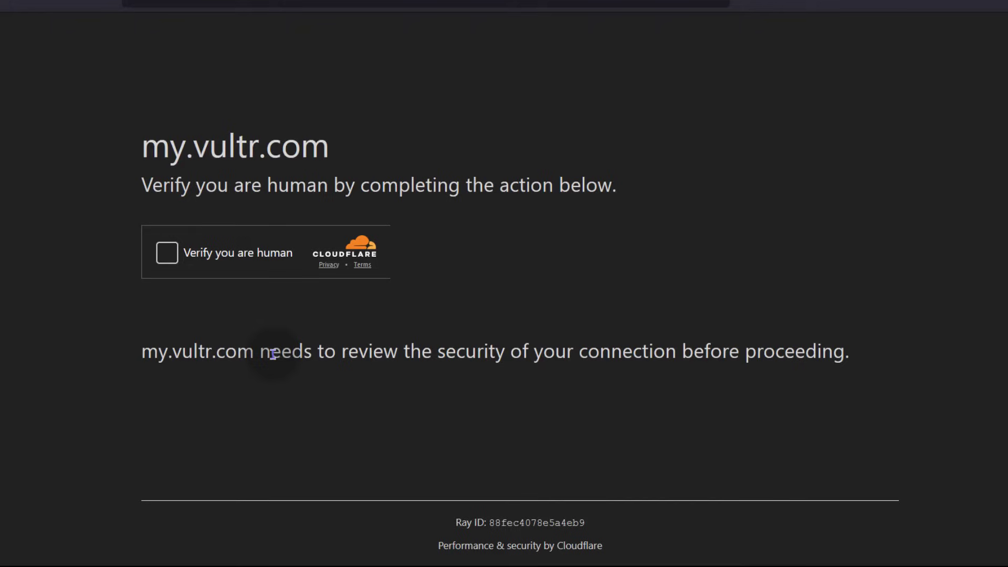
mouse_move(153, 83)
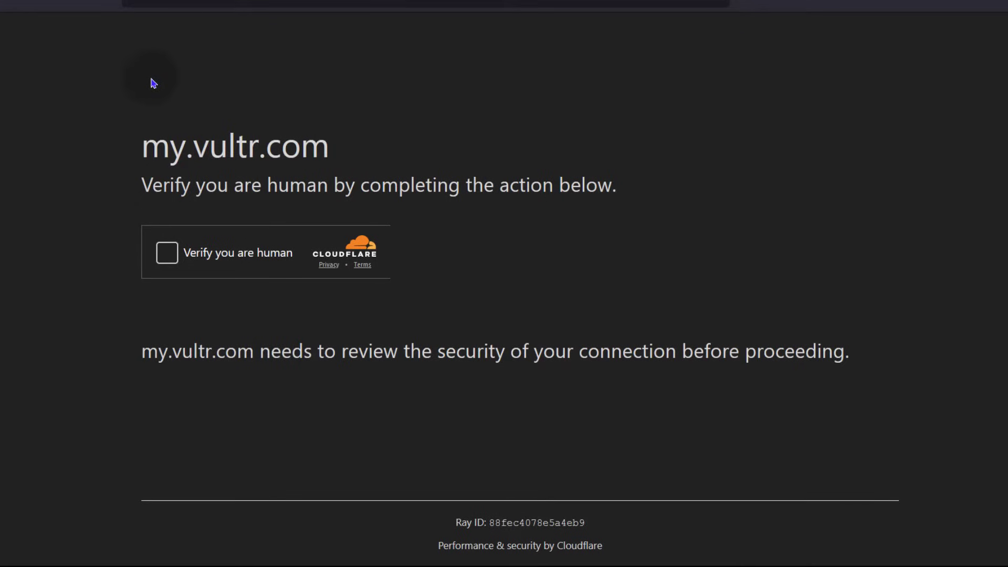
mouse_move(291, 88)
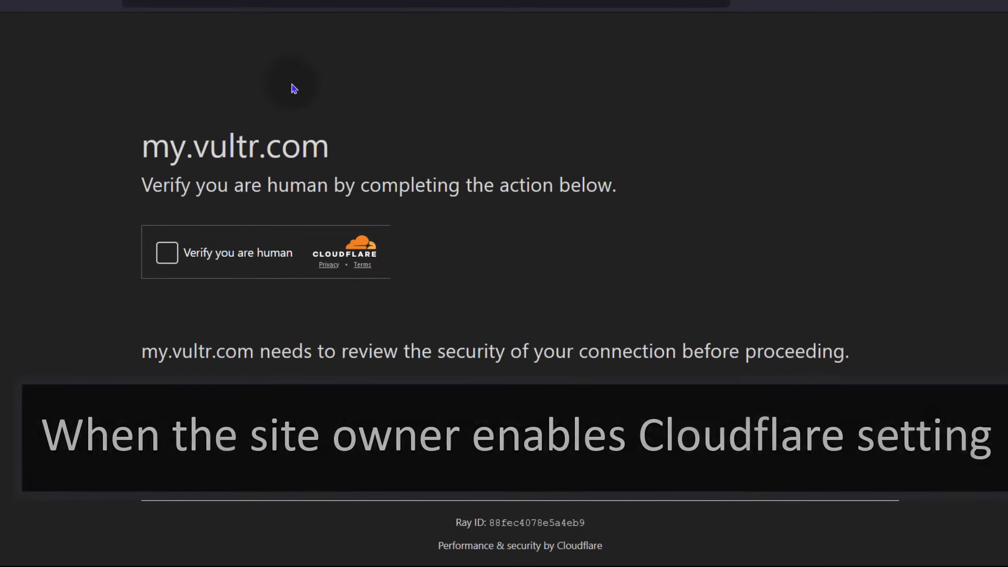
mouse_move(979, 142)
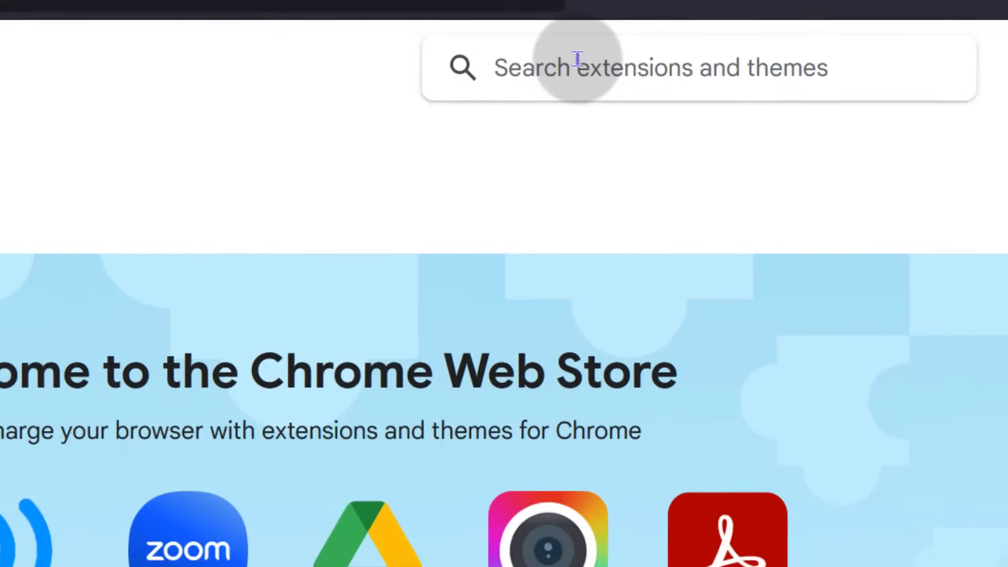
Search the Chrome Web Store for 'cloudflare blocker' and scan the extension results
text(cloudfl)
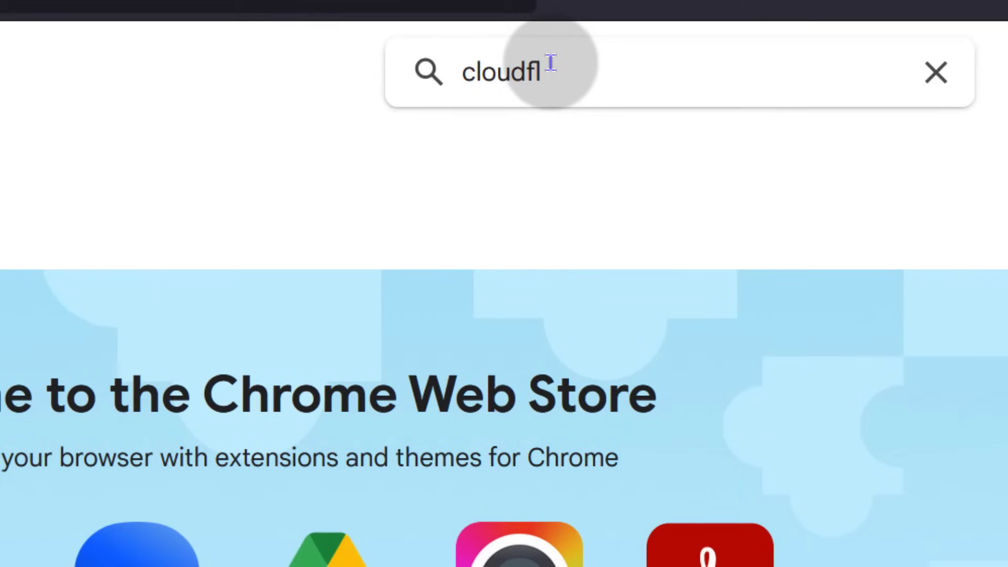
text(are blocker)
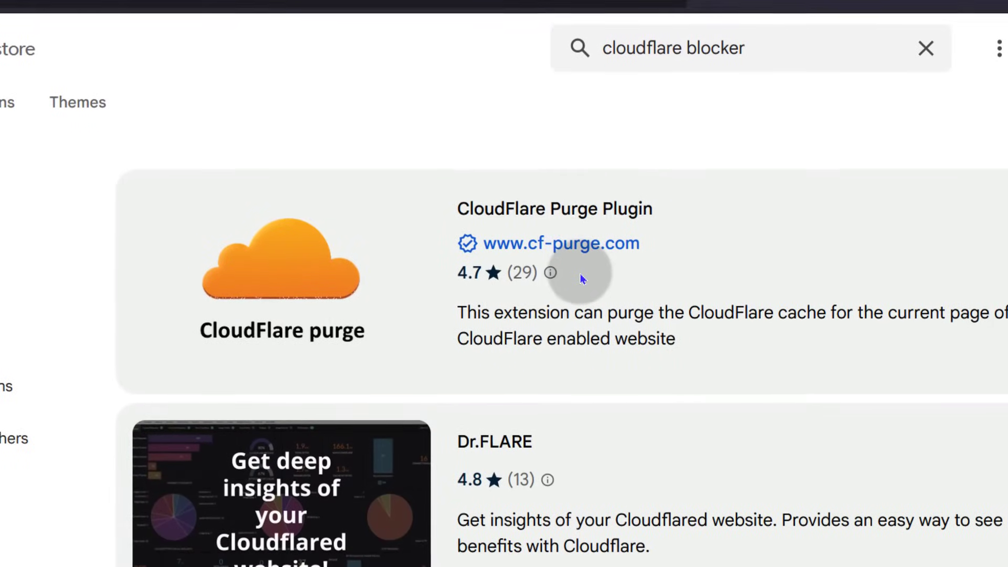
scroll(down, 3)
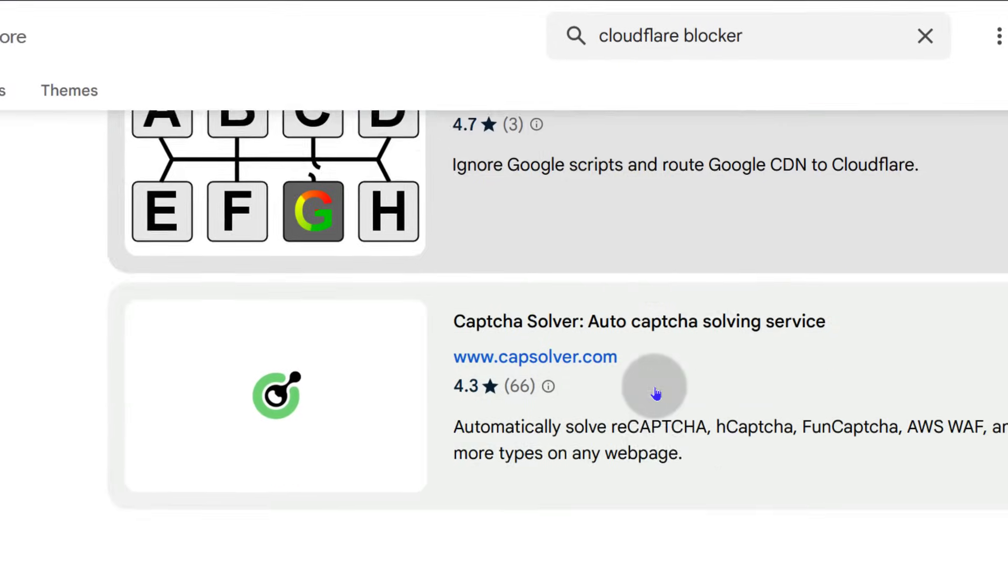
scroll(up, 3)
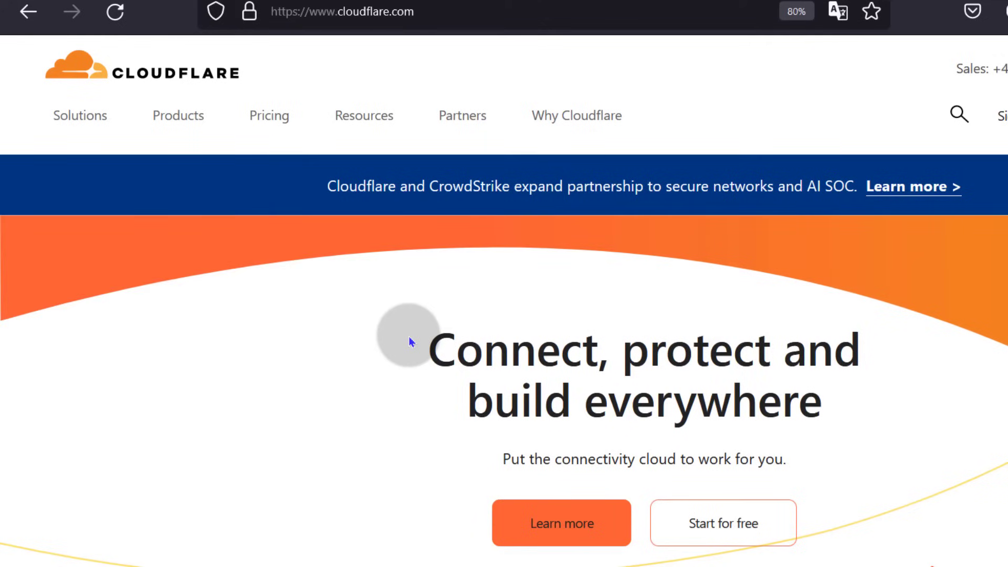
mouse_move(433, 302)
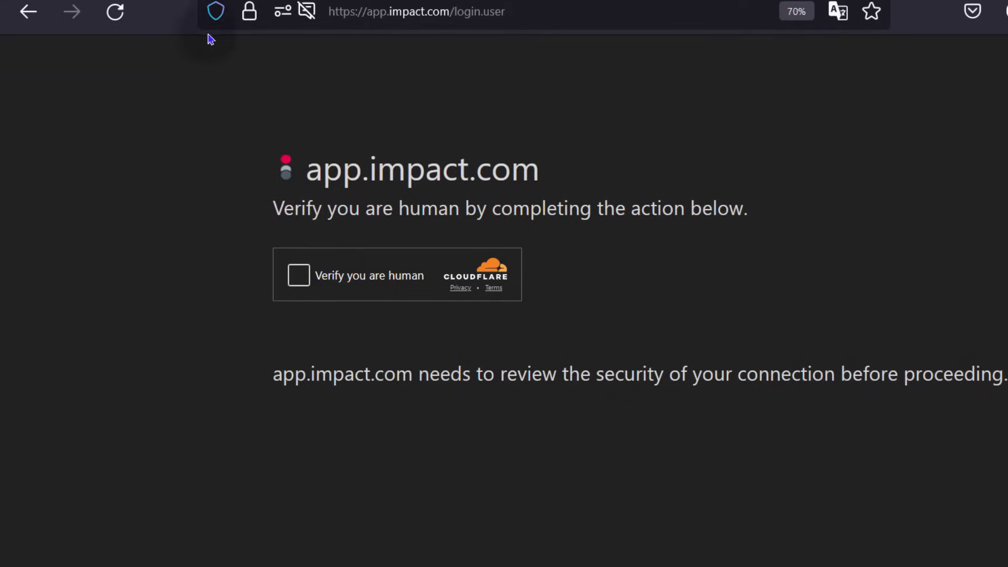
Show app.impact.com's Cloudflare check, then tick 'Verify you are human' on my.vultr.com
click(298, 275)
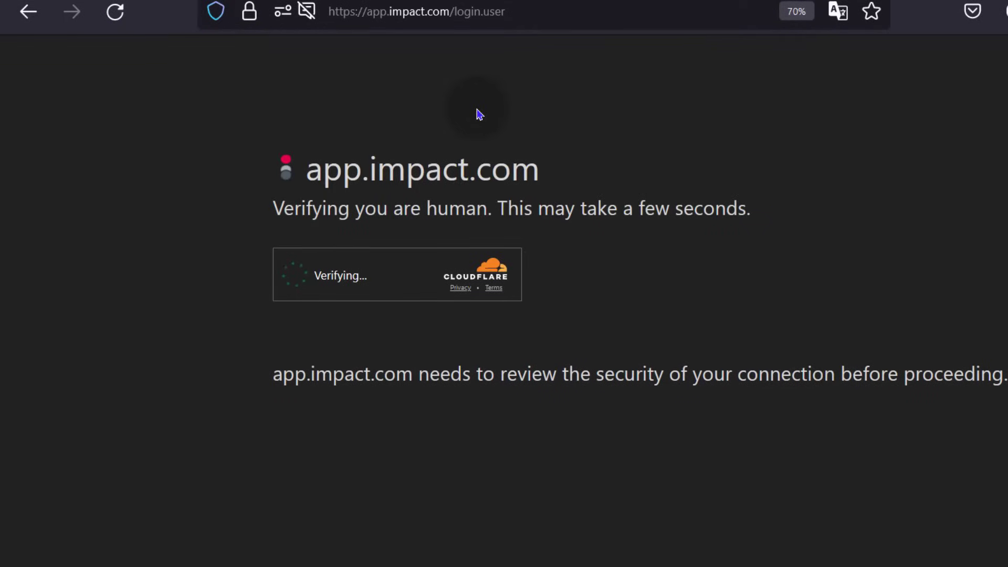
mouse_move(195, 266)
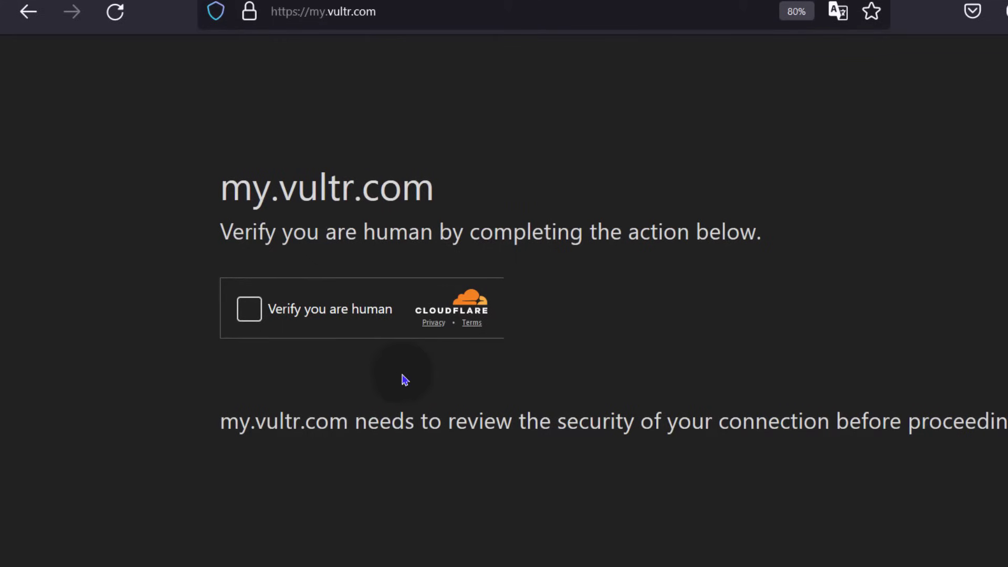
mouse_move(172, 278)
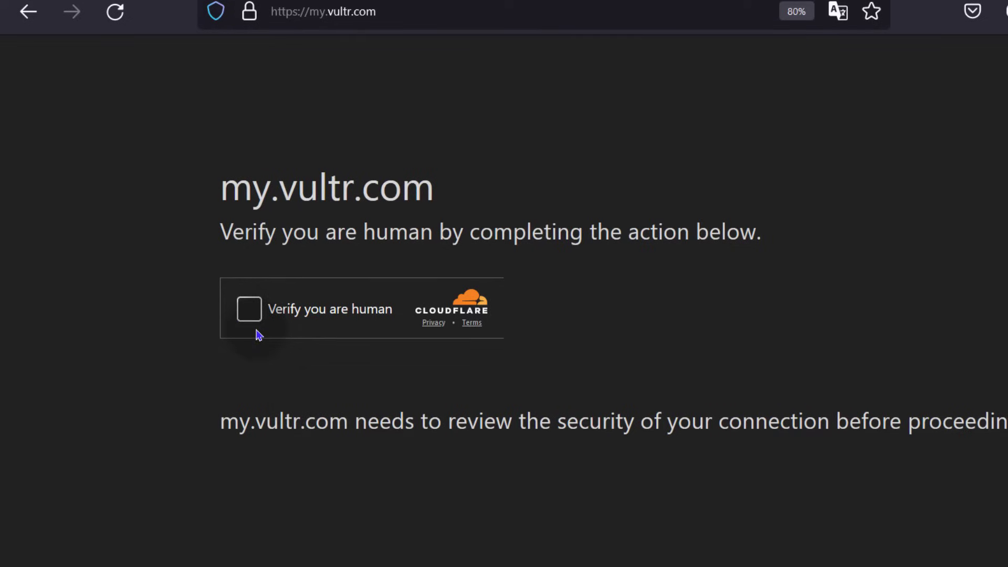
click(249, 309)
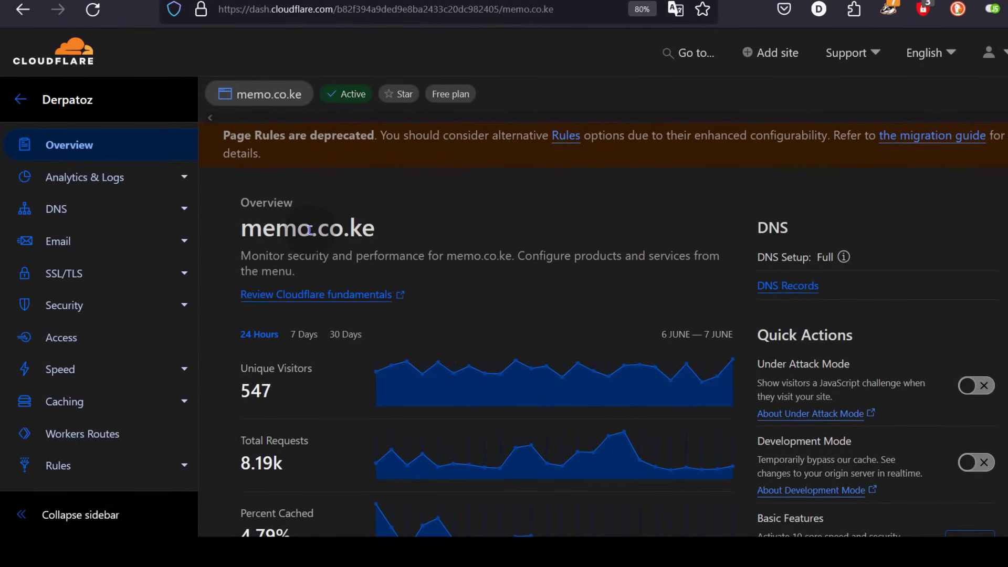
Review the memo.co.ke Overview page and switch Under Attack Mode on under Quick Actions
right_click(308, 227)
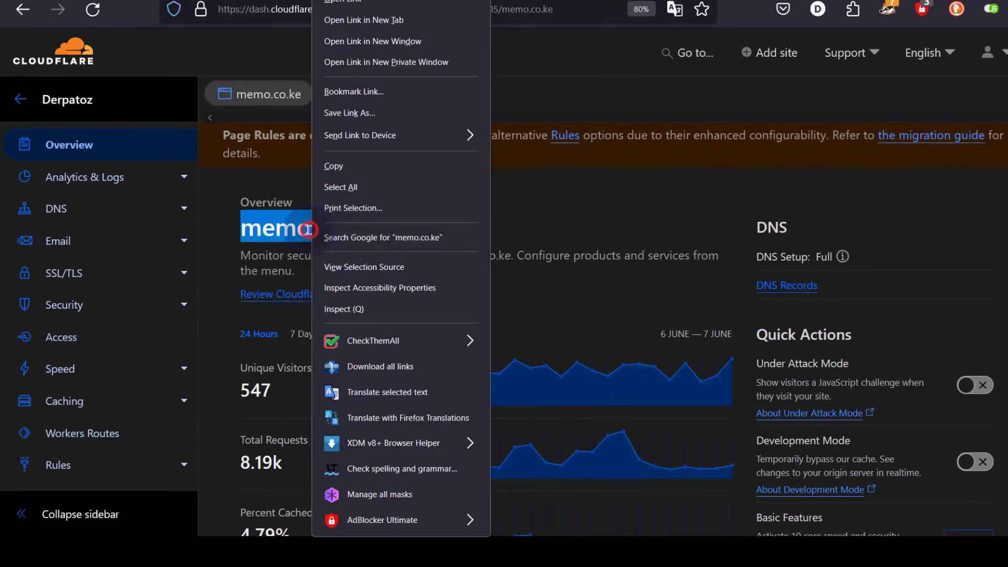
mouse_move(382, 20)
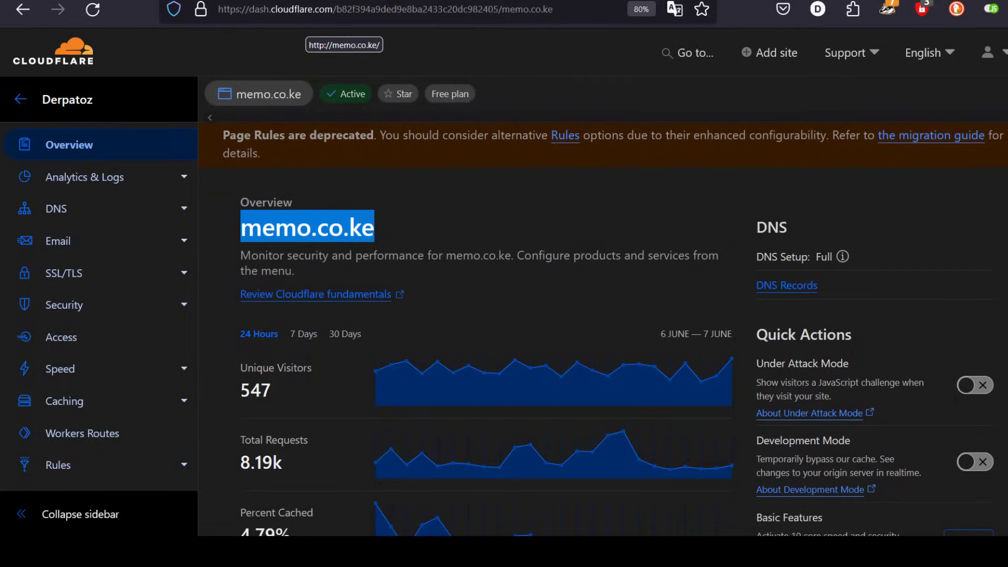
click(344, 44)
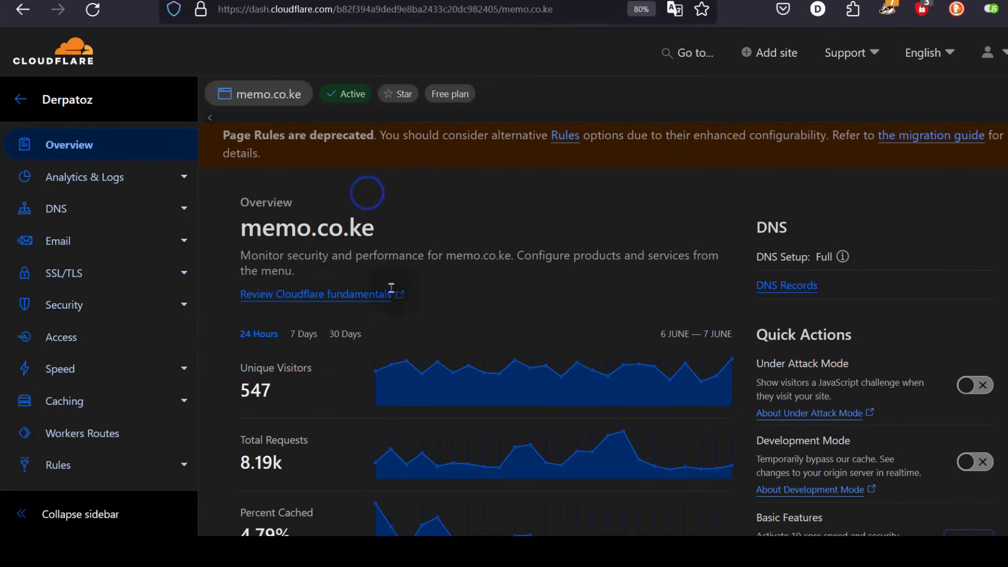
scroll(down, 3)
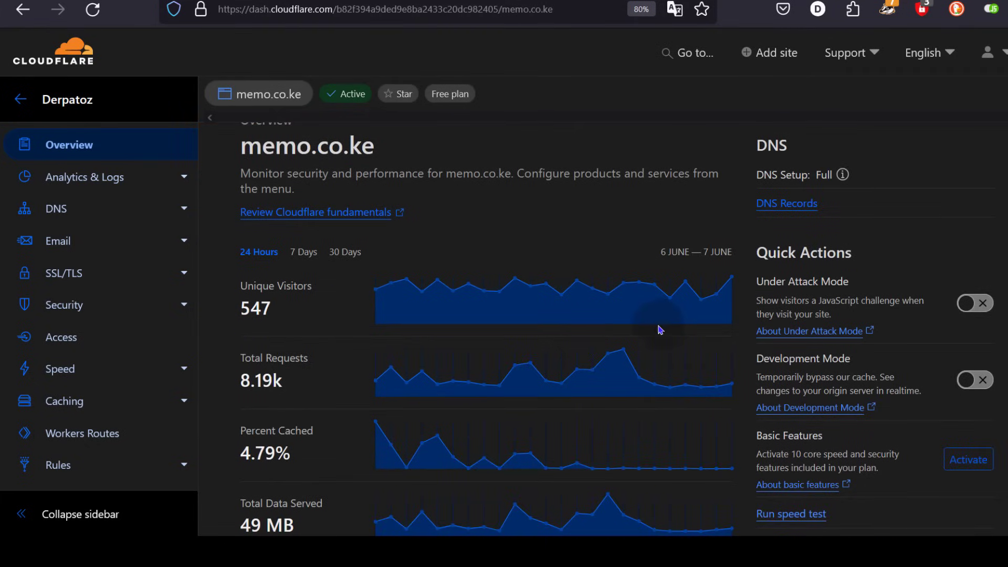
scroll(up, 3)
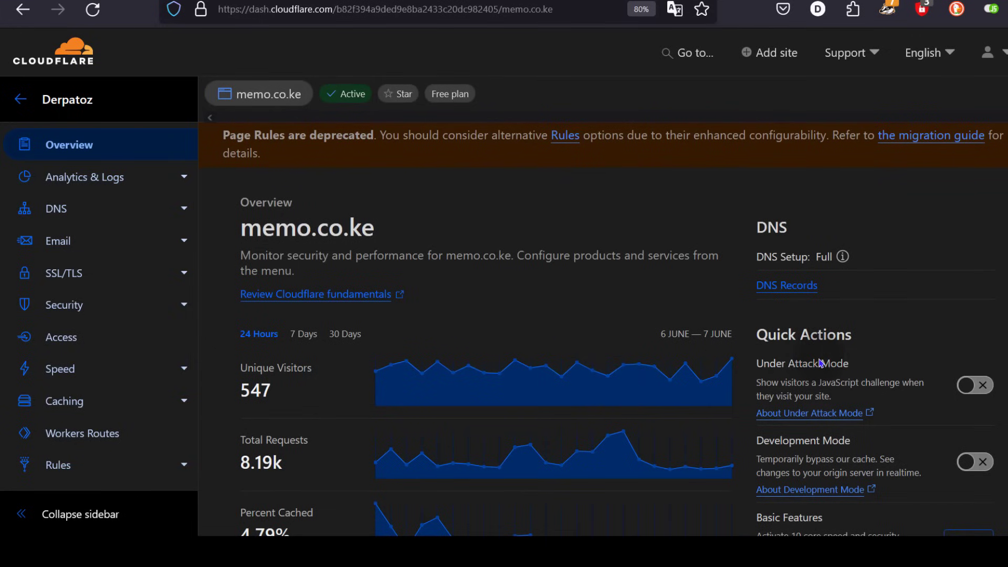
mouse_move(936, 418)
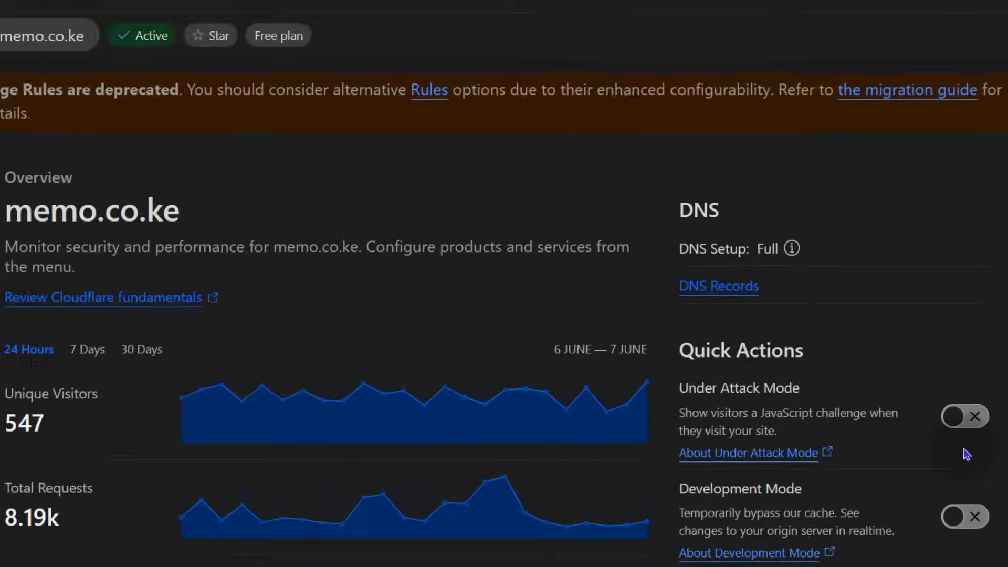
click(963, 416)
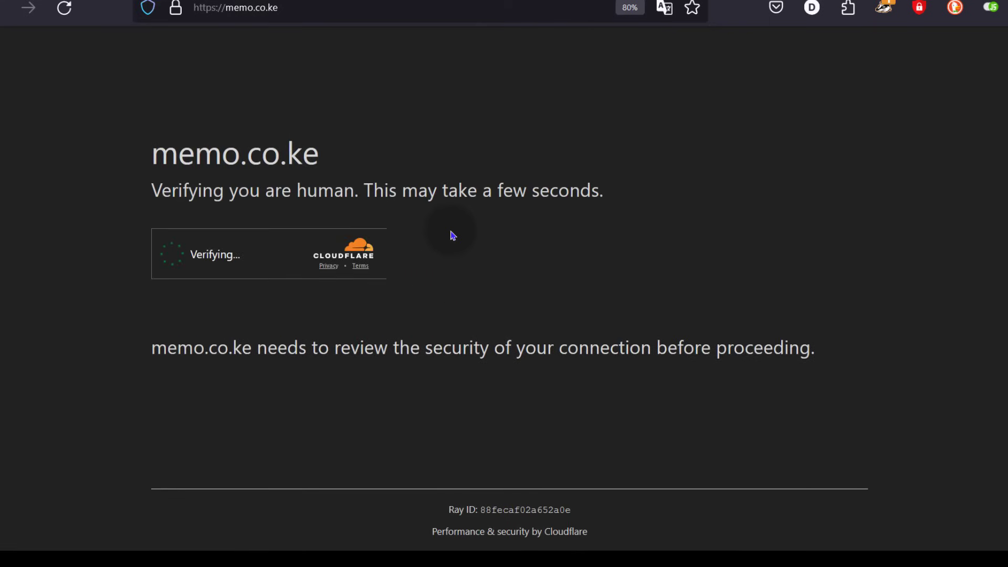
mouse_move(321, 228)
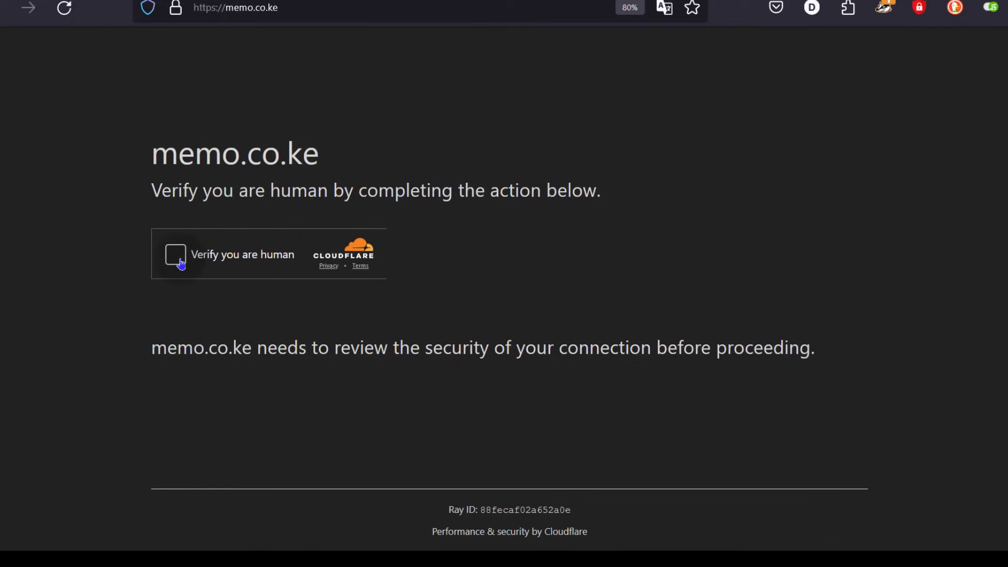
Tick 'Verify you are human' on memo.co.ke's Cloudflare challenge page
click(176, 254)
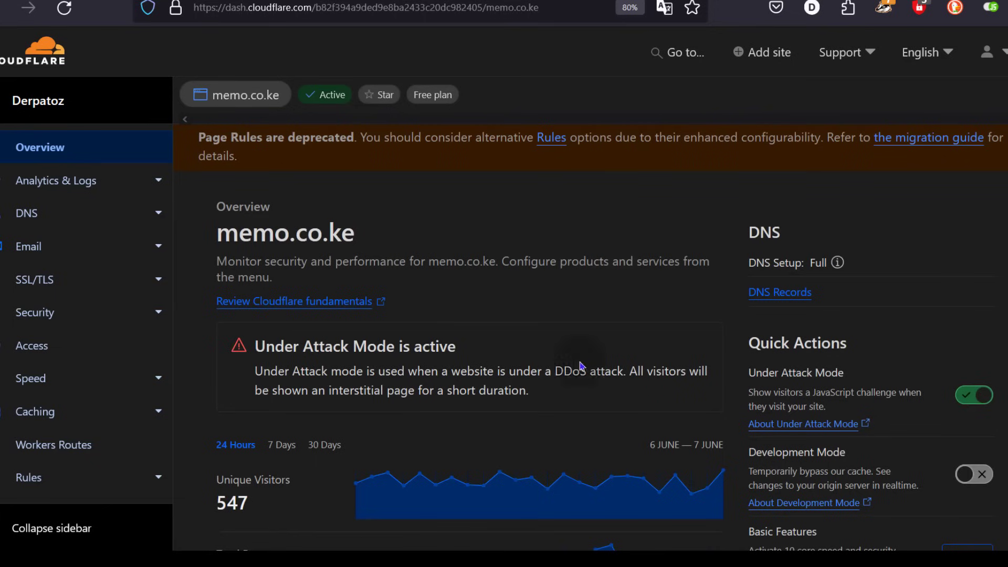
mouse_move(872, 385)
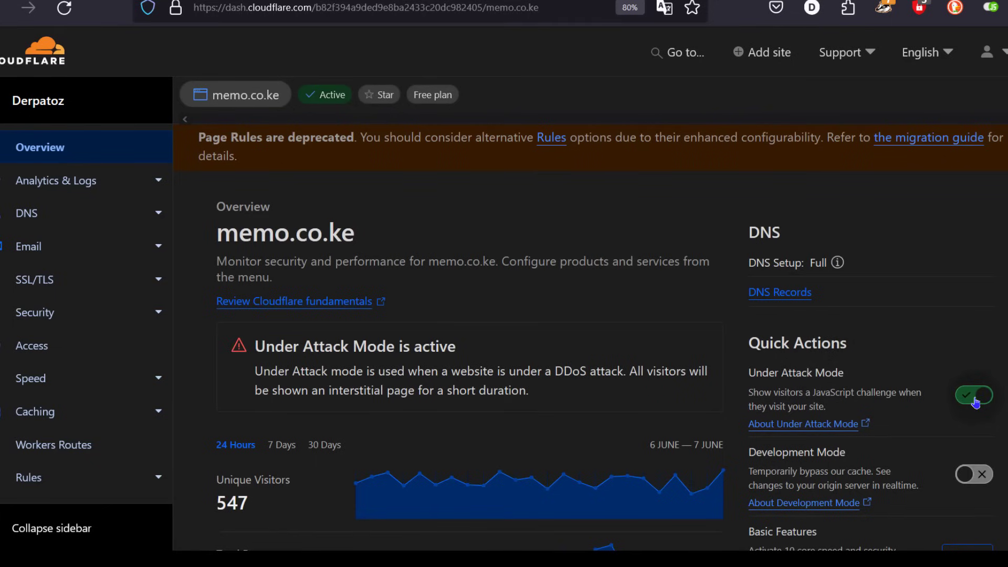
In the Disable Under Attack Mode dialog, keep the Security Level at I'm Under Attack!
click(973, 395)
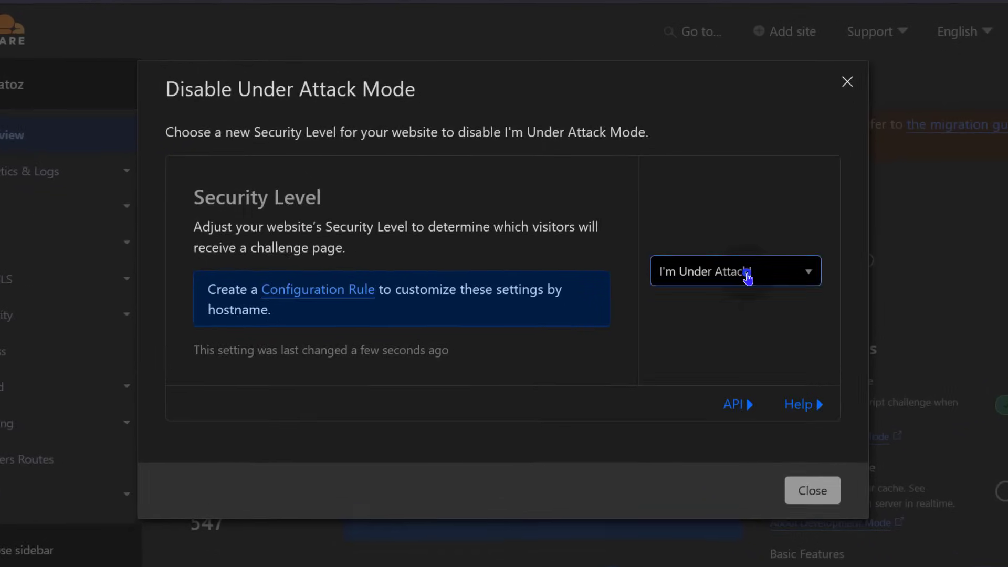
click(735, 271)
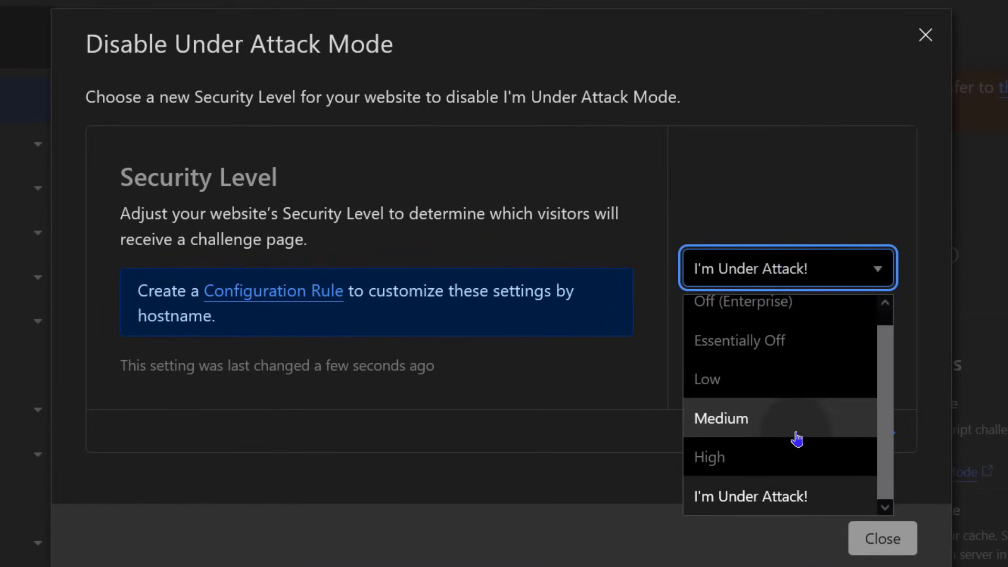
mouse_move(745, 510)
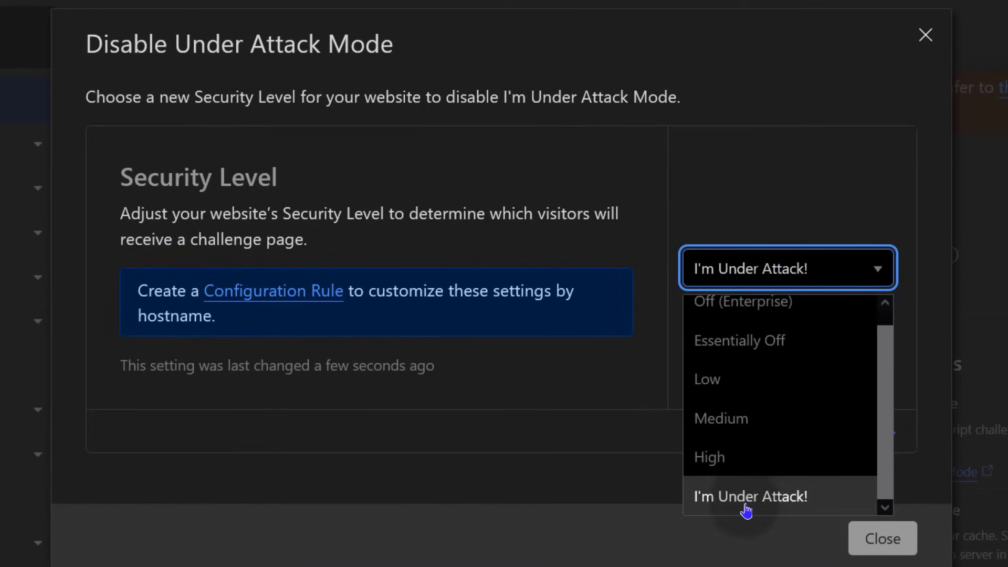
click(708, 457)
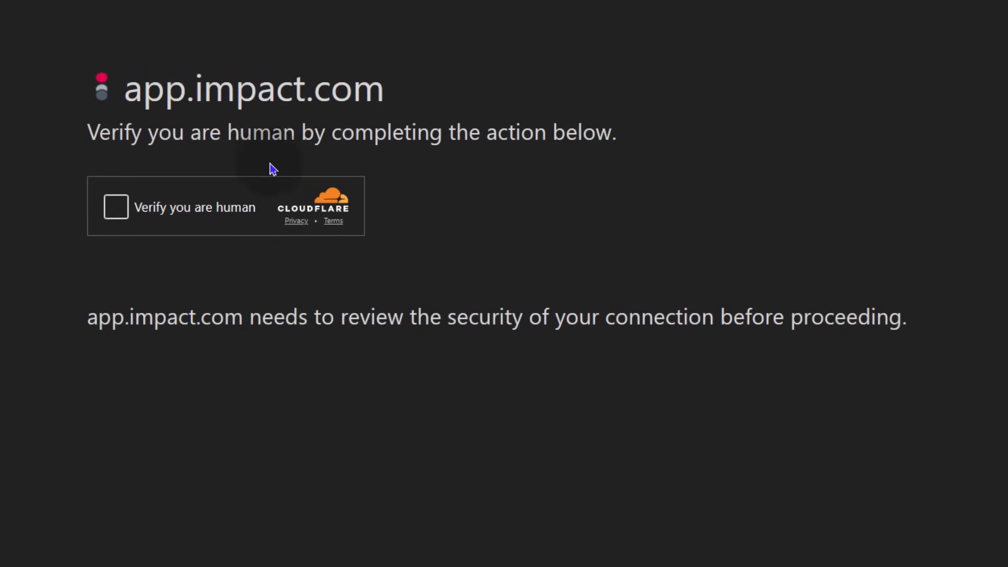
mouse_move(22, 145)
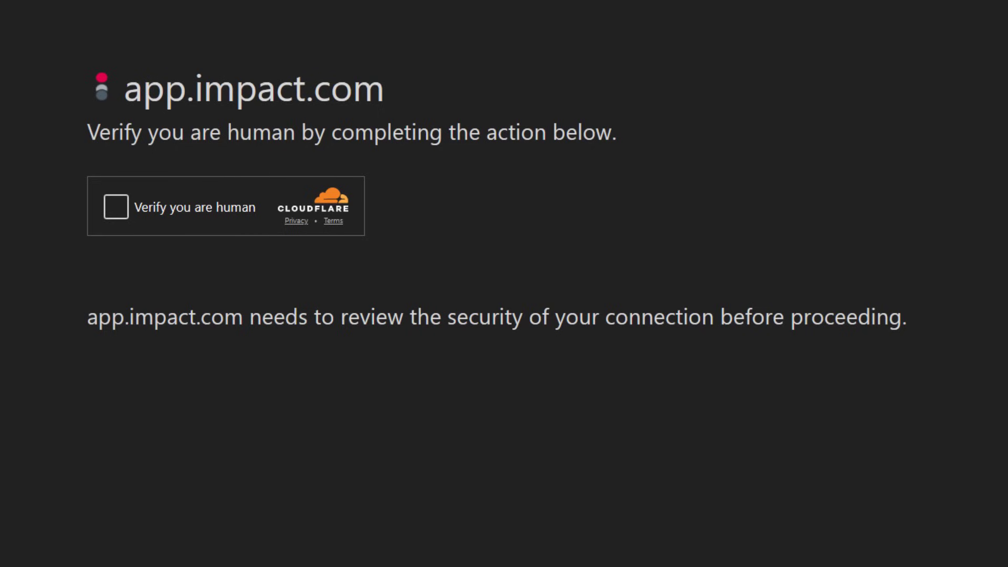
Return from app.impact.com's challenge page to the Cloudflare dashboard tab
click(116, 207)
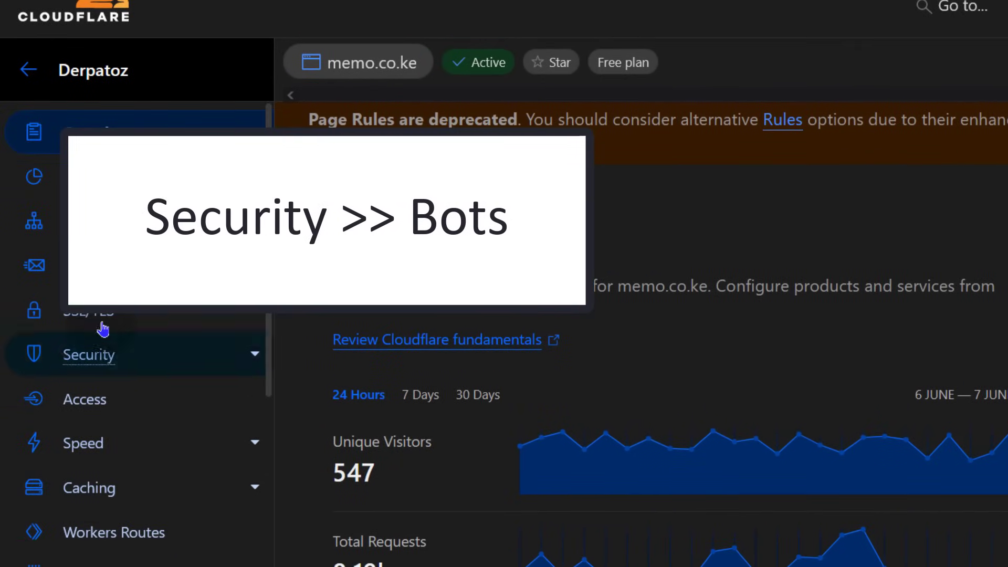
Expand Security in the sidebar and go to memo.co.ke's Events page
click(186, 354)
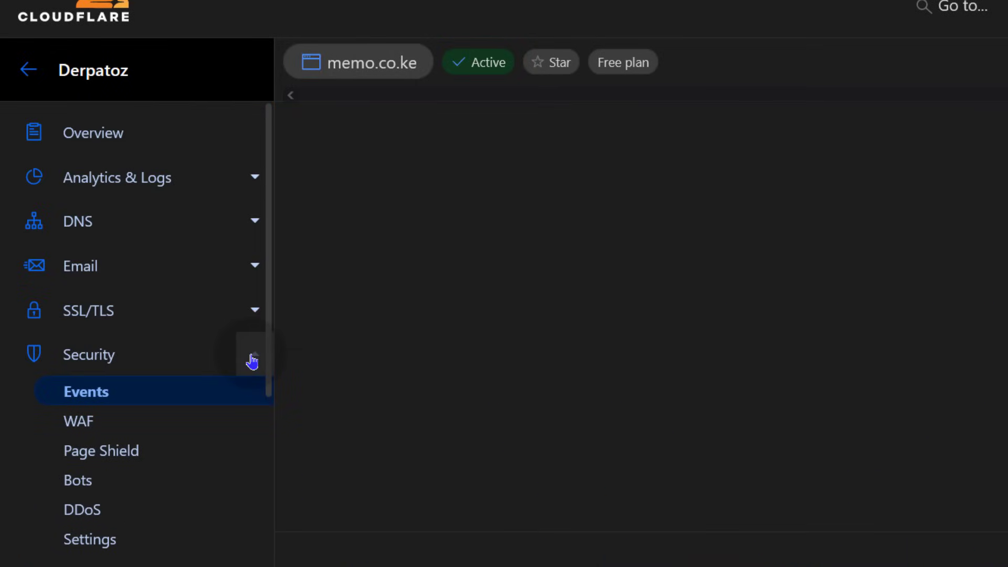
click(85, 390)
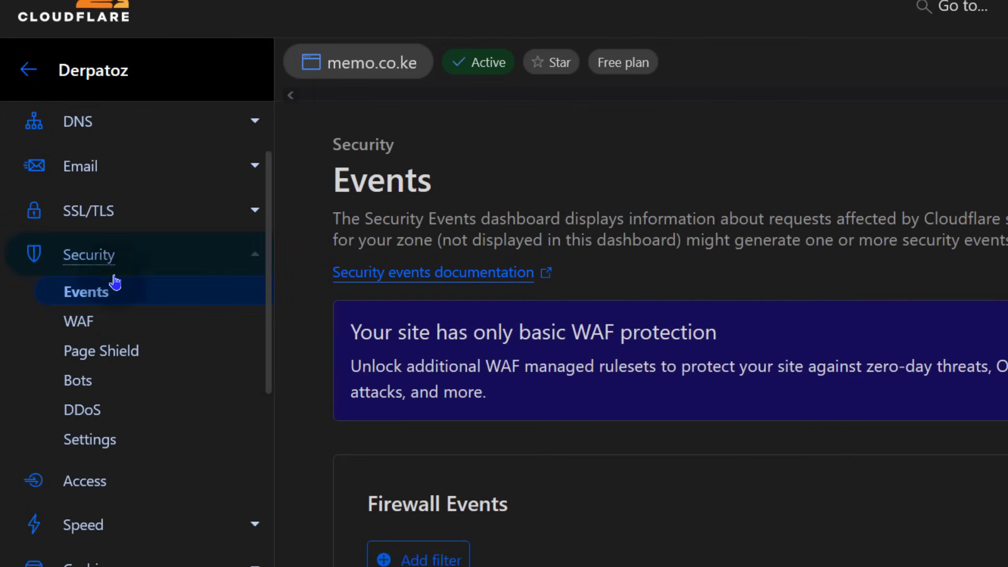
mouse_move(868, 80)
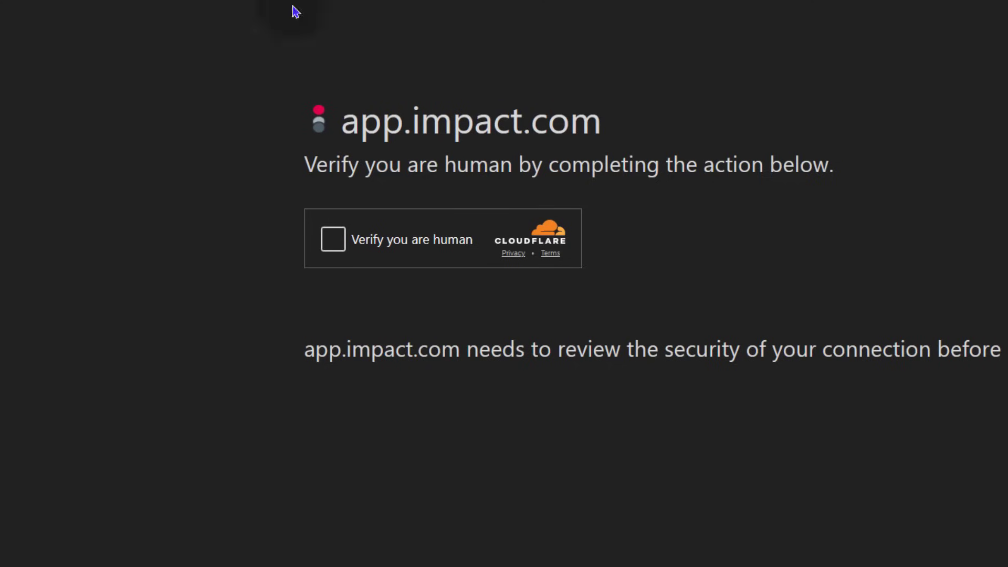
Tick 'Verify you are human' on app.impact.com's Cloudflare challenge
click(333, 239)
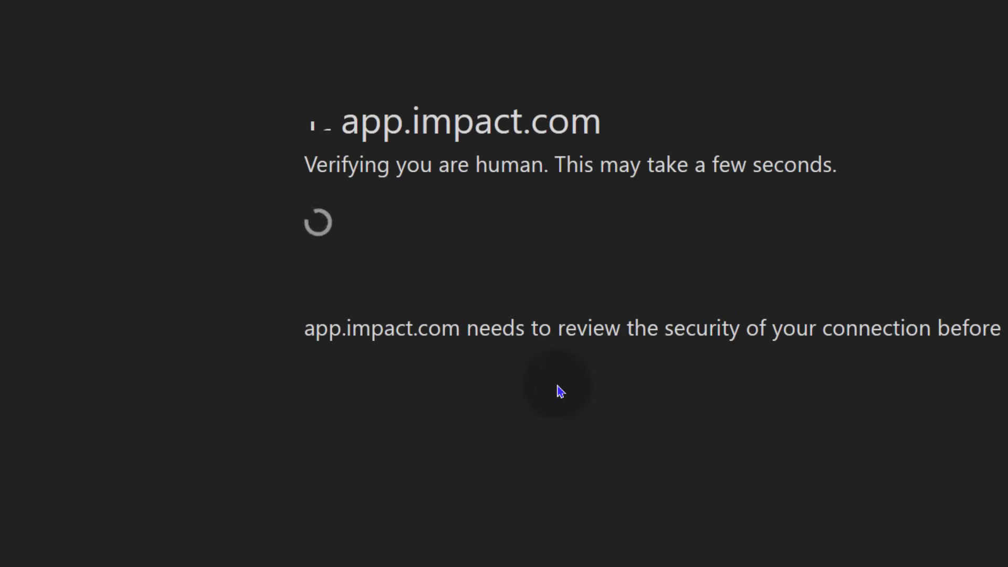